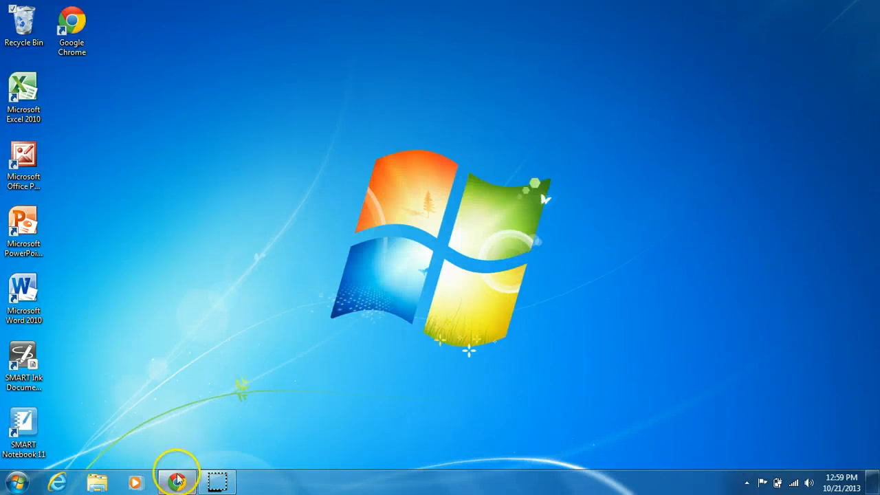
Step: Search the Chrome Web Store for 'pdf to word converter app' and add the free PDF to Word Converter App
click(176, 481)
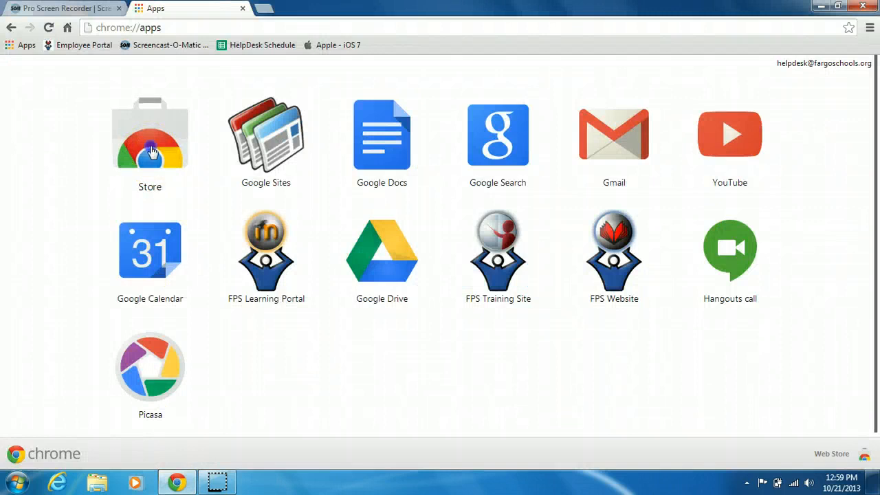
click(150, 134)
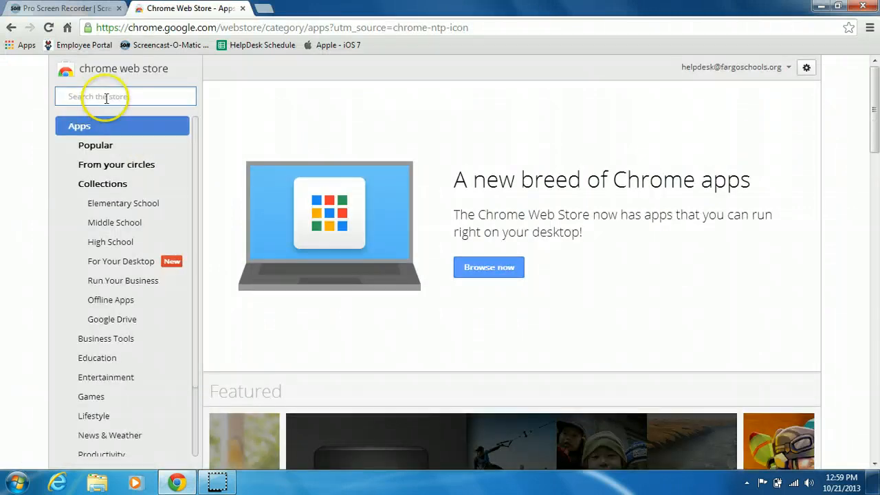
text(pdf to word)
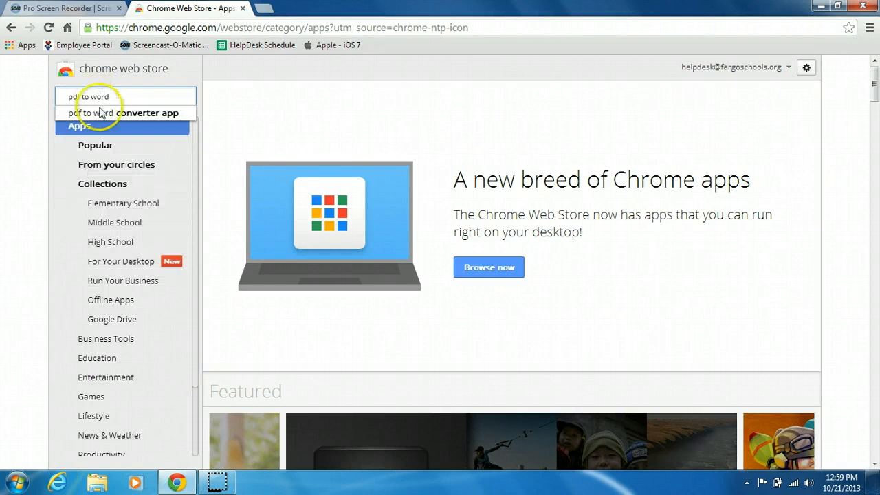
click(126, 113)
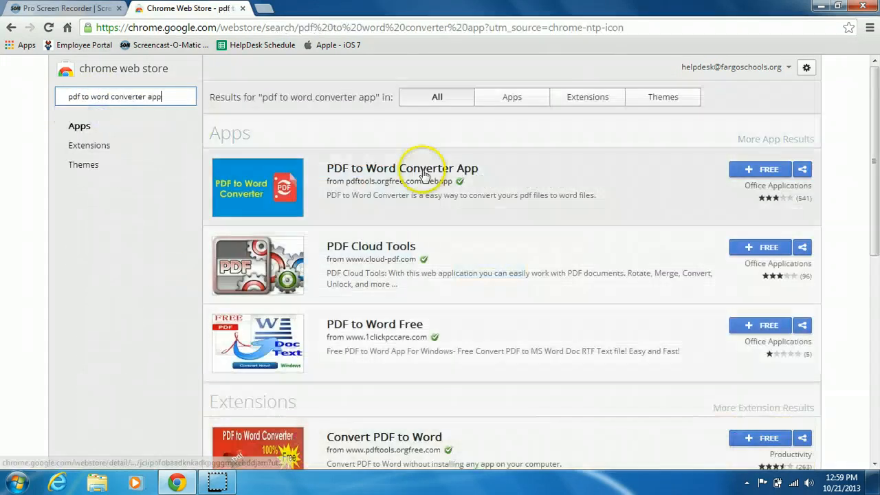
click(761, 169)
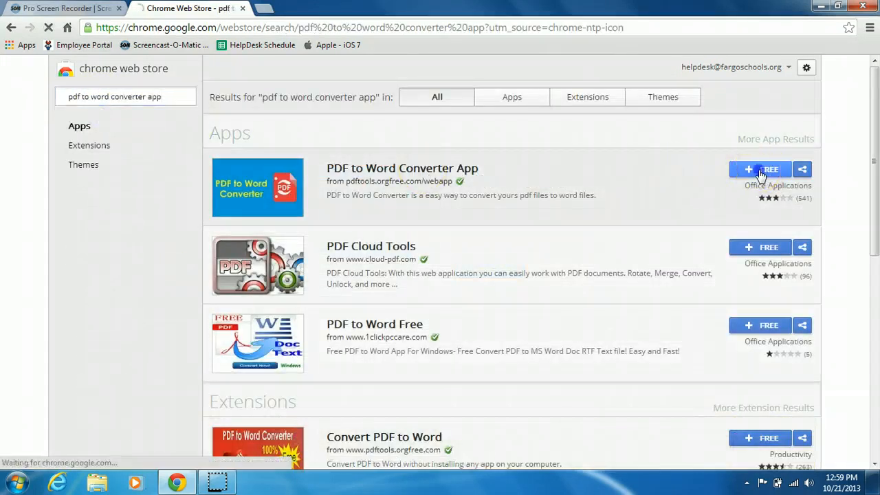
Step: Confirm the installation and launch the PDF to Word Converter App from the Chrome apps page
click(759, 170)
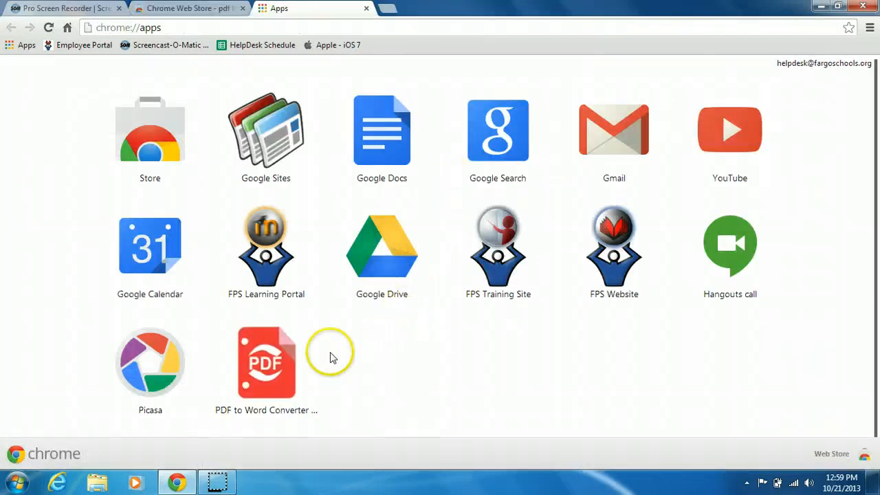
mouse_move(267, 361)
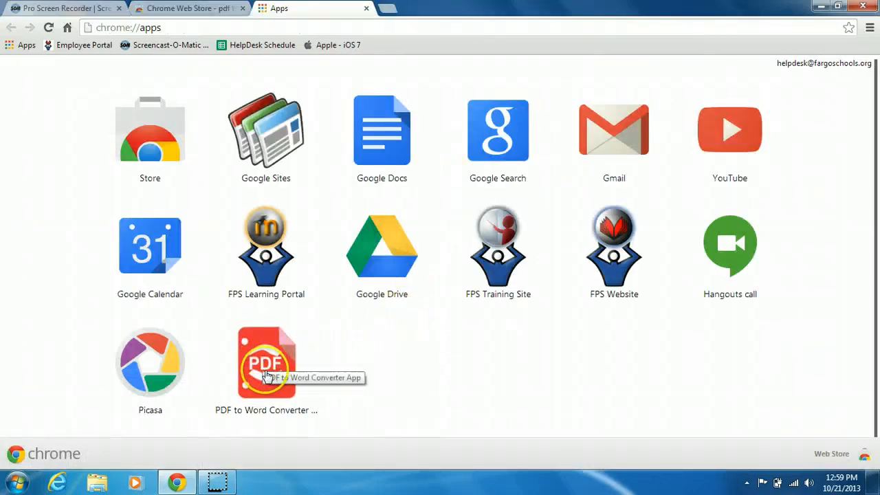
click(267, 360)
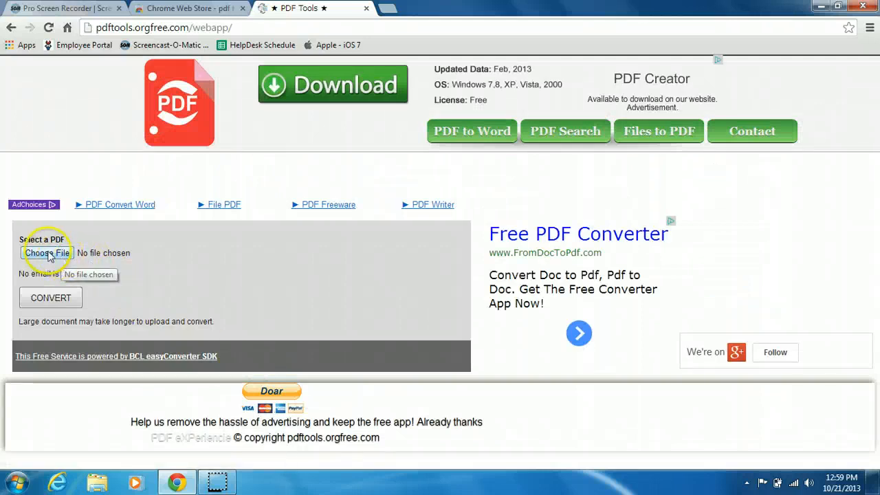
Step: Upload the Leave of Absence Application PDF and convert it to Word
click(47, 253)
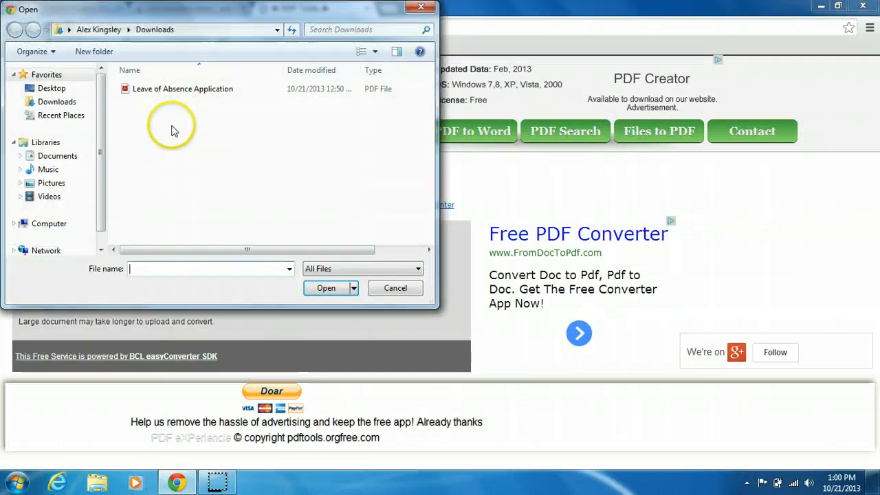
click(183, 88)
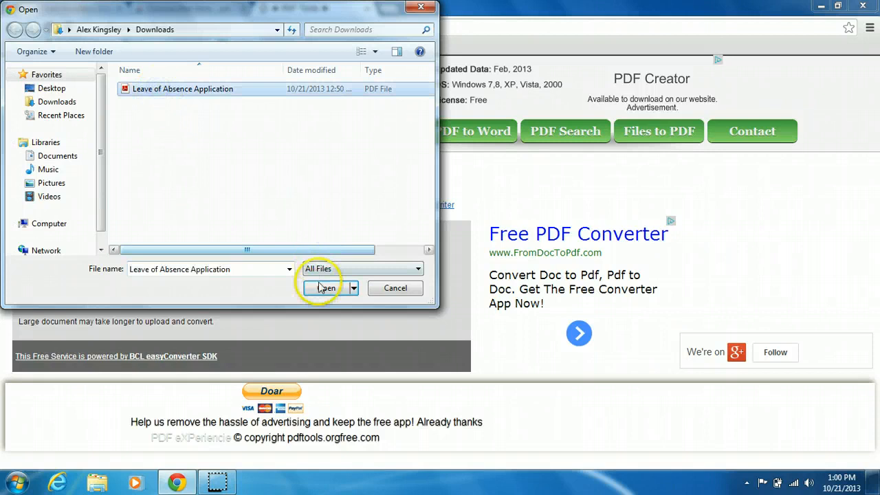
click(324, 287)
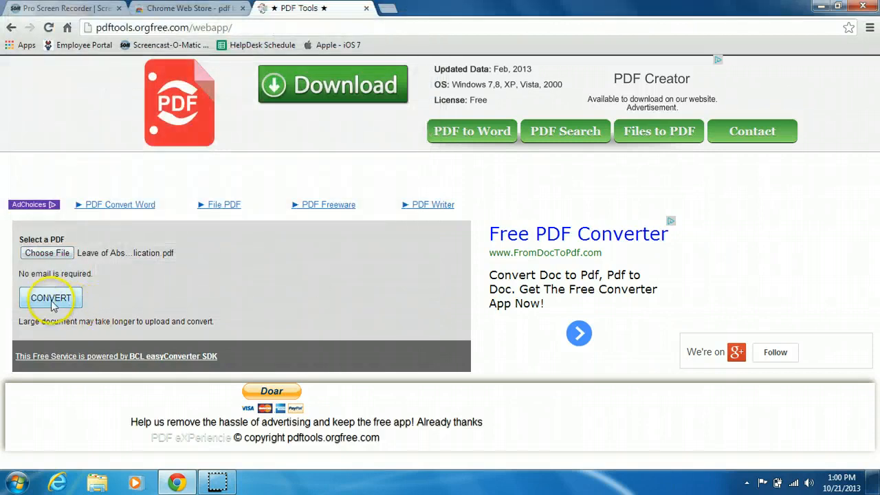
click(50, 297)
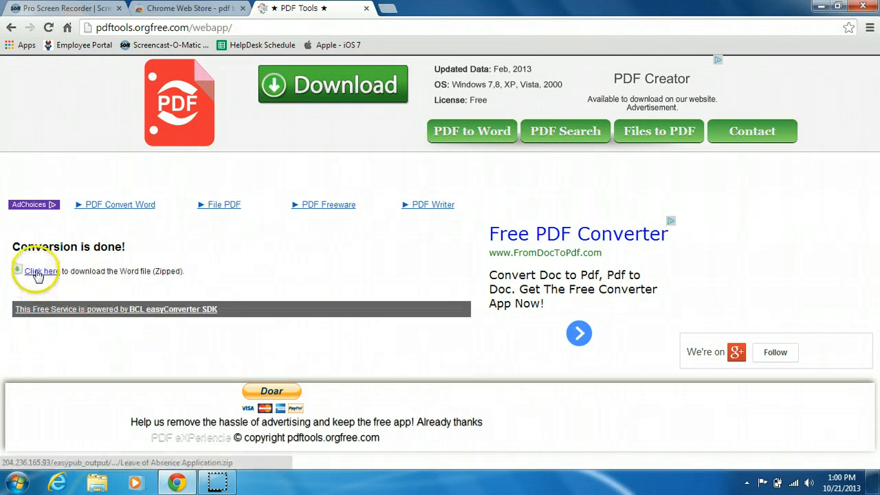
Step: Download the zipped Word file and view the RTF file inside the archive
click(41, 271)
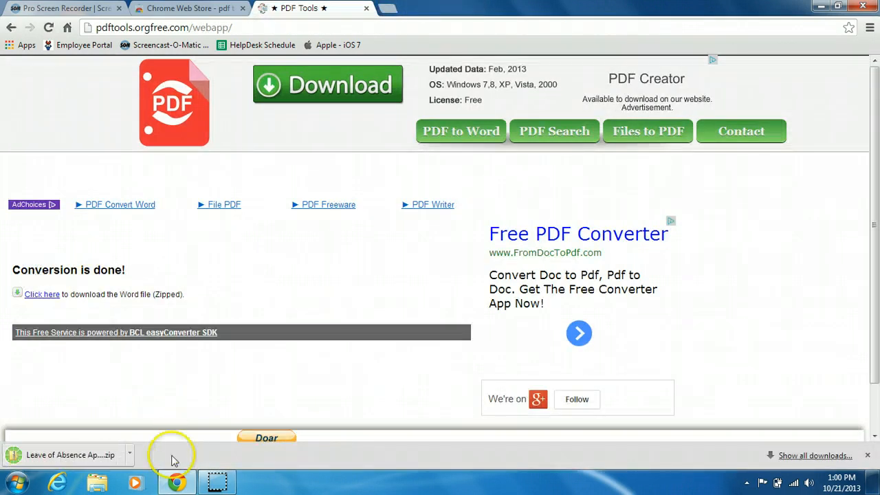
mouse_move(69, 455)
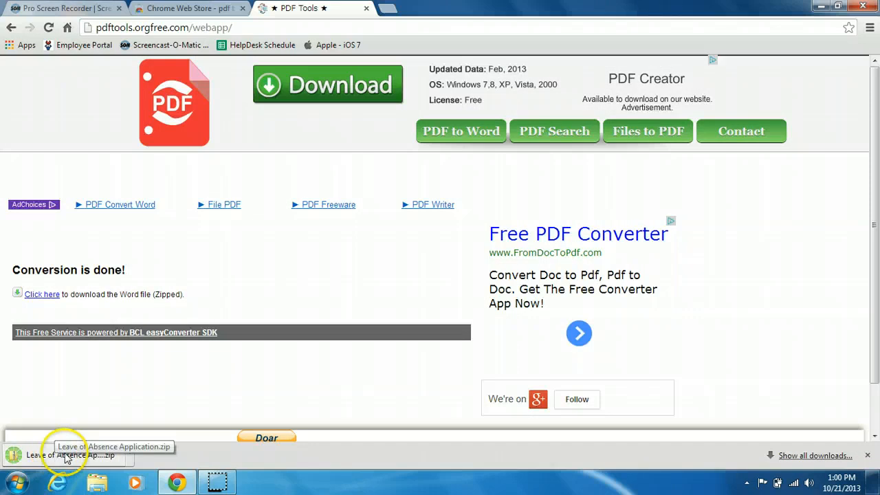
click(69, 454)
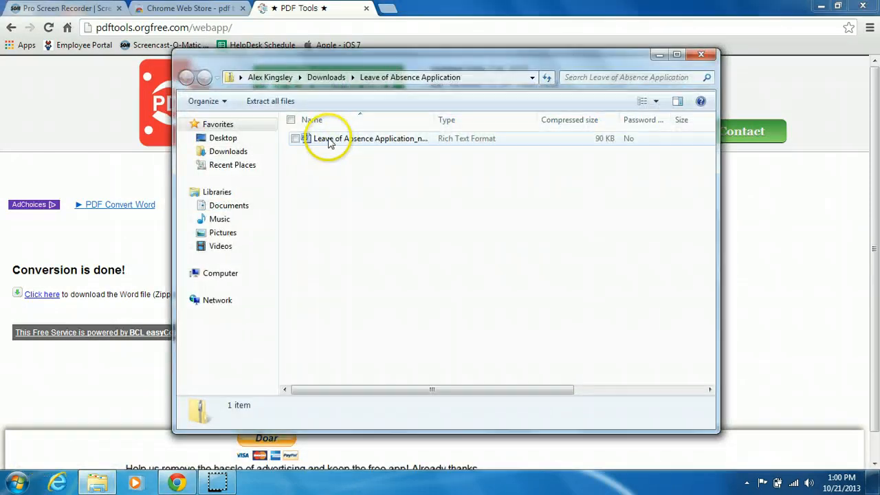
Step: Load the converted RTF in Microsoft Word, enable editing and review the document
double_click(372, 137)
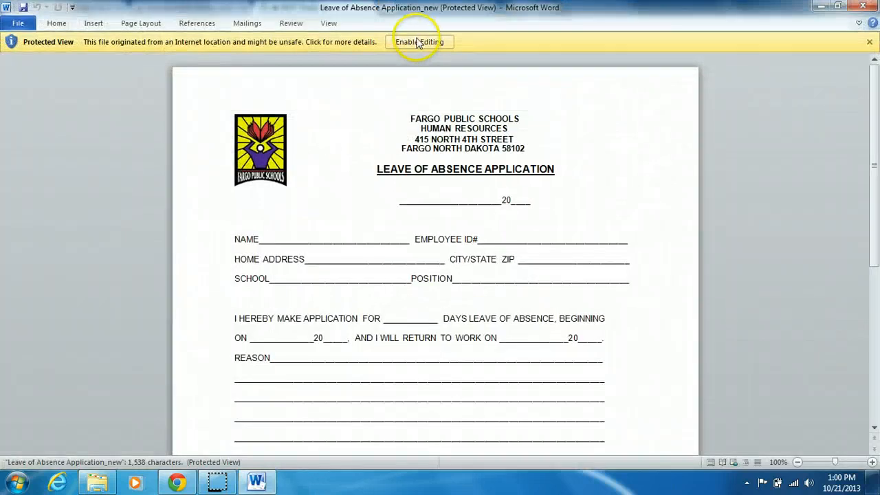
click(418, 42)
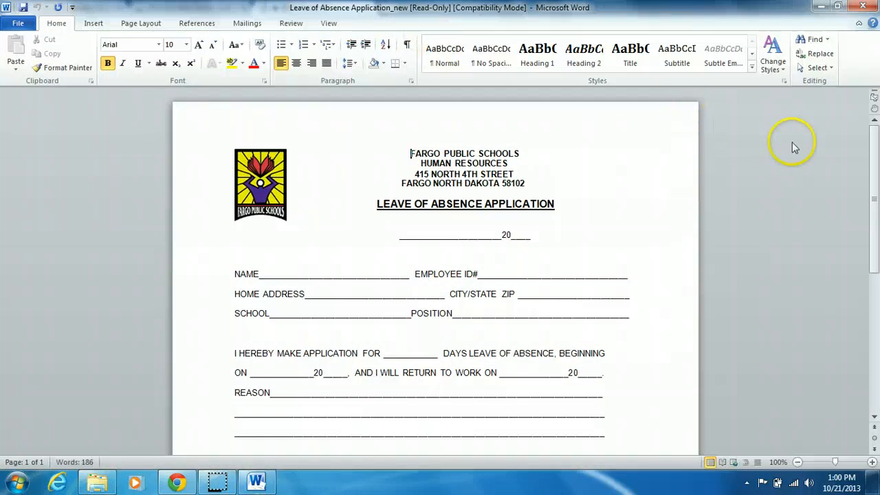
scroll(down, 3)
text(You can now edit this document.)
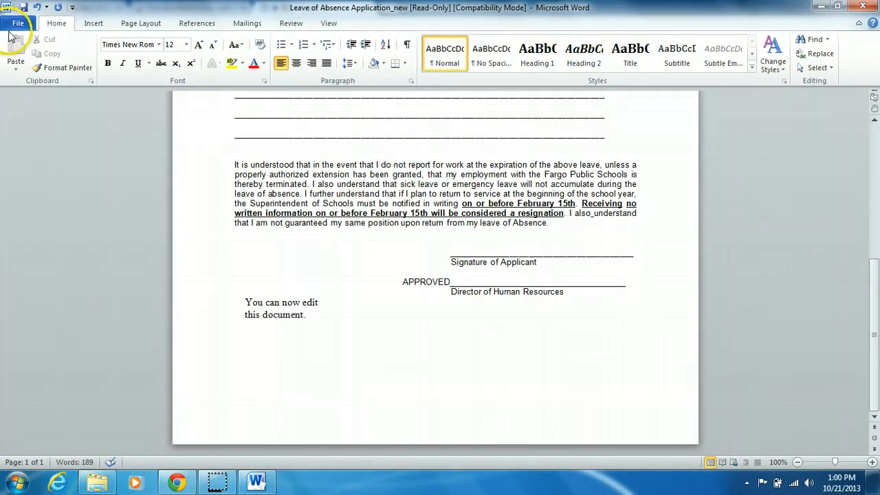
Step: Save the document to the Desktop as a Rich Text Format file via Save As
click(18, 22)
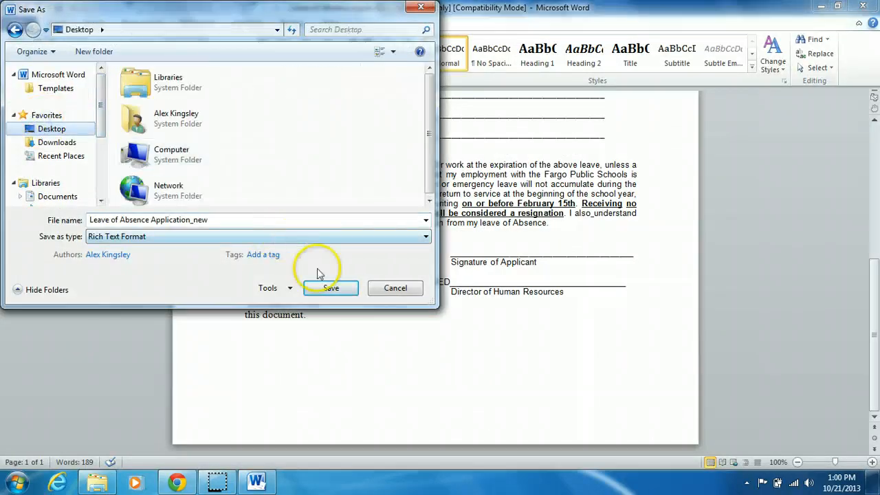
click(330, 288)
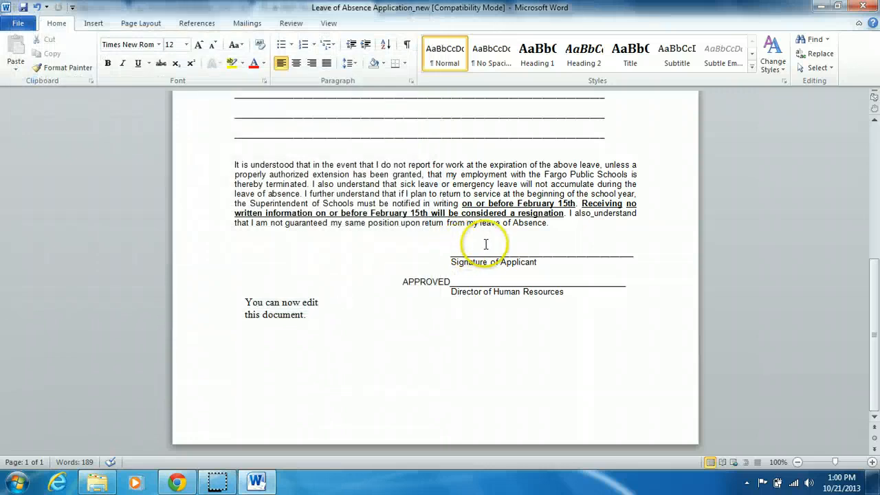